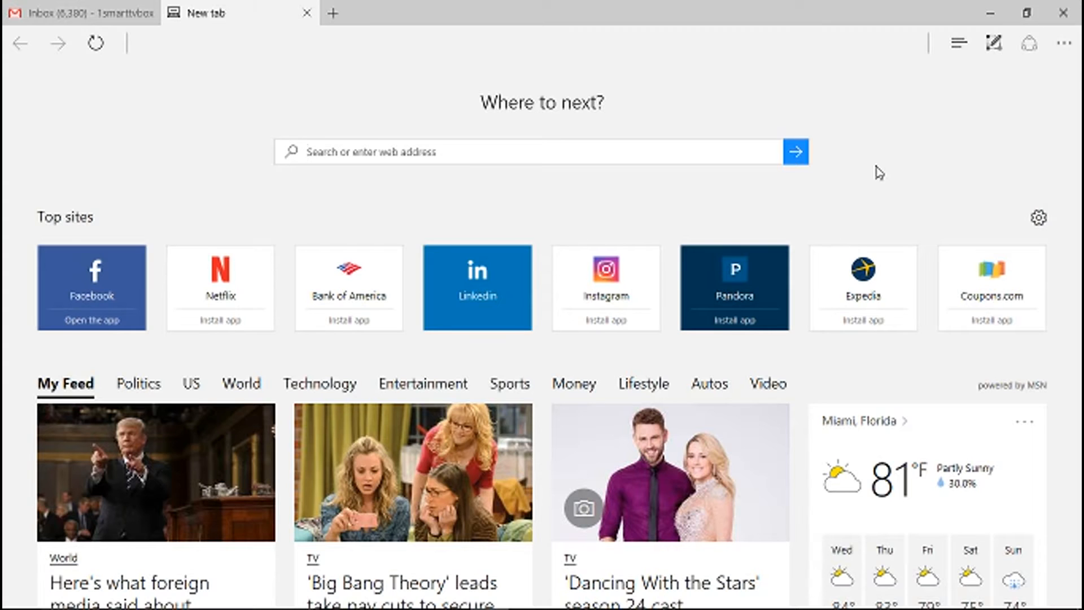
Navigate Microsoft Edge to fastsupport.com to reach the Establish Support Connection page
{"action": "type", "text": "f"}
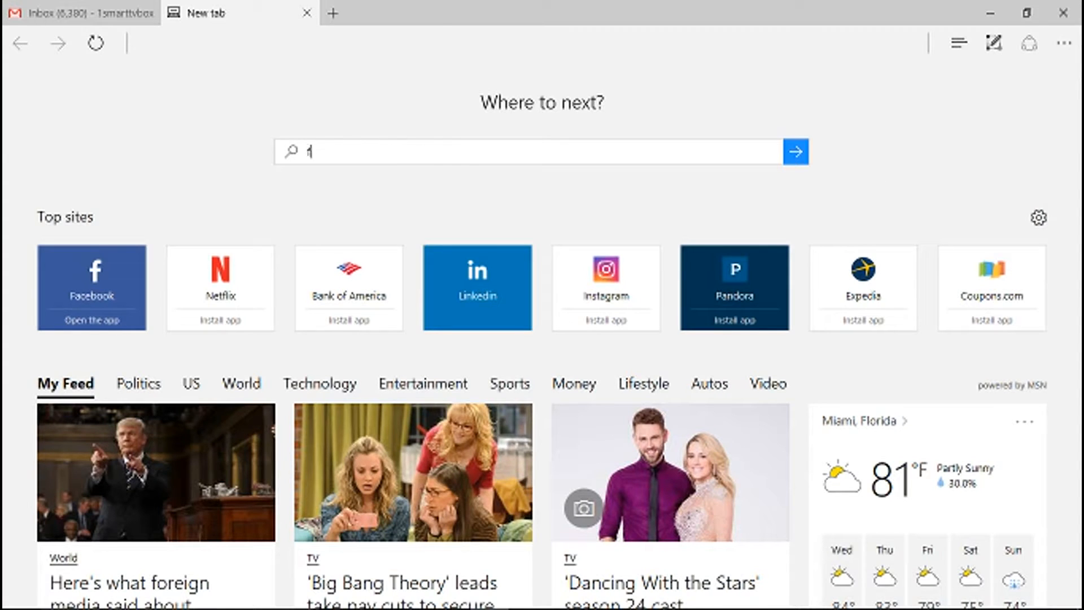
{"action": "type", "text": "fastsupport.com"}
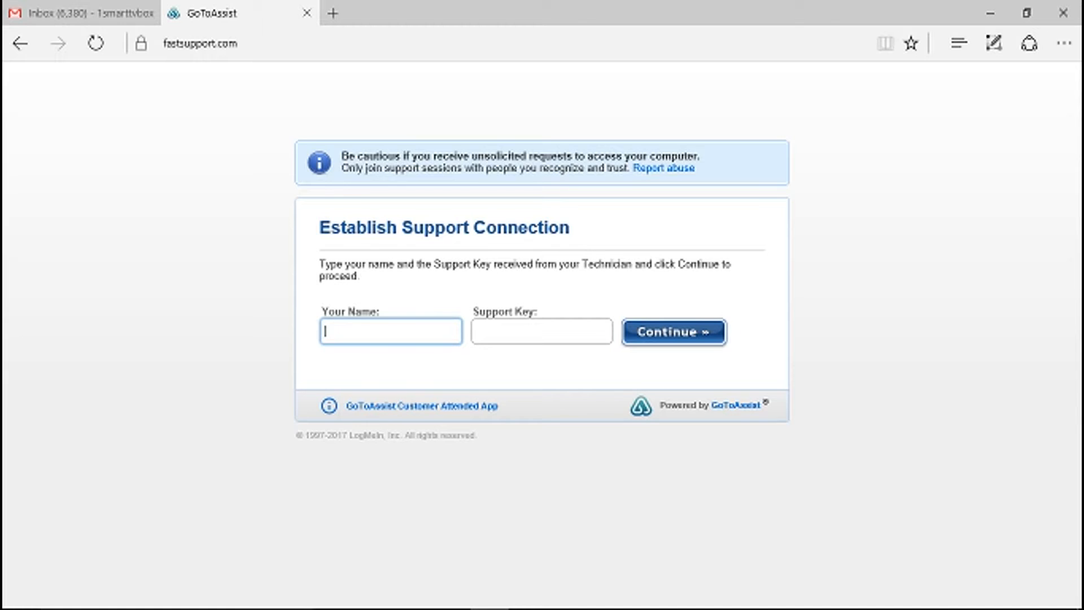
Enter 'abracadabra' as the customer name and move to the Support Key field
{"action": "type", "text": "abracadabra"}
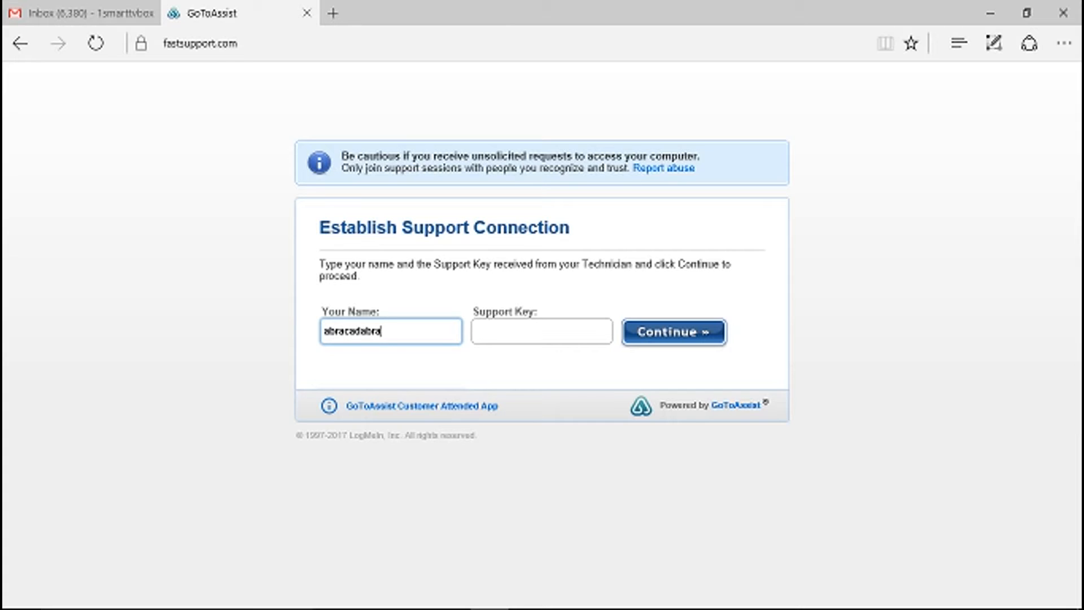
{"action": "left_click", "coordinate": [541, 331]}
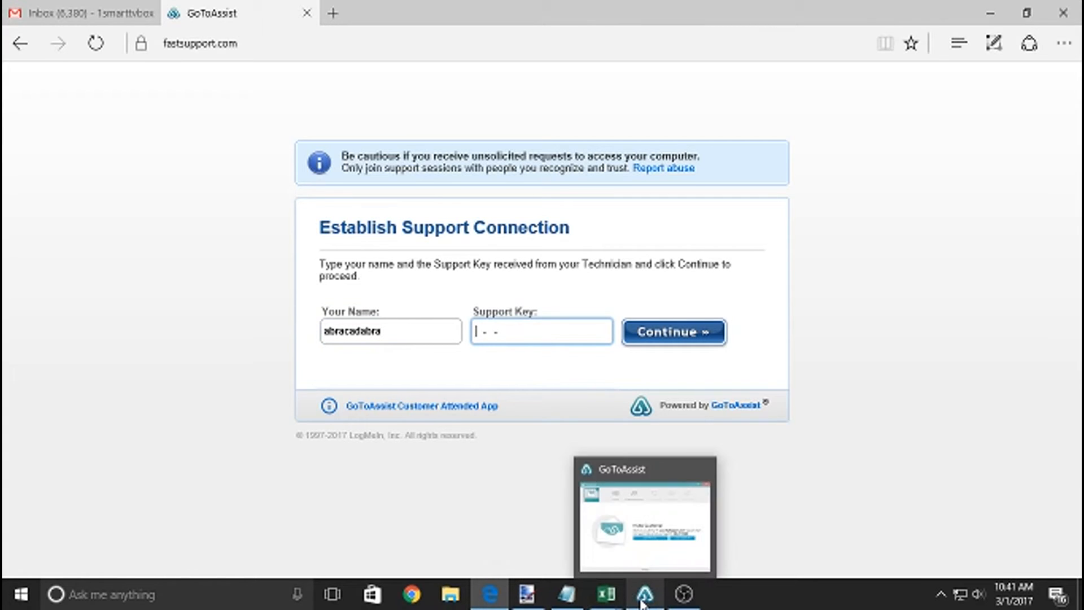
{"action": "left_click", "coordinate": [645, 593]}
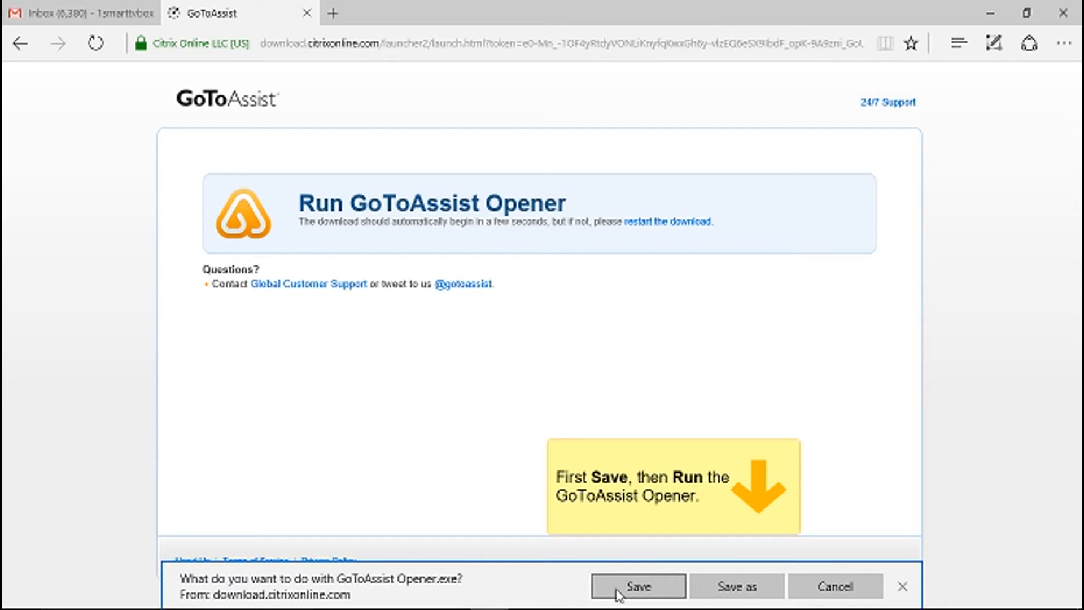
Save the GoToAssist Opener download and view the customer-joined session notification
{"action": "left_click", "coordinate": [637, 587]}
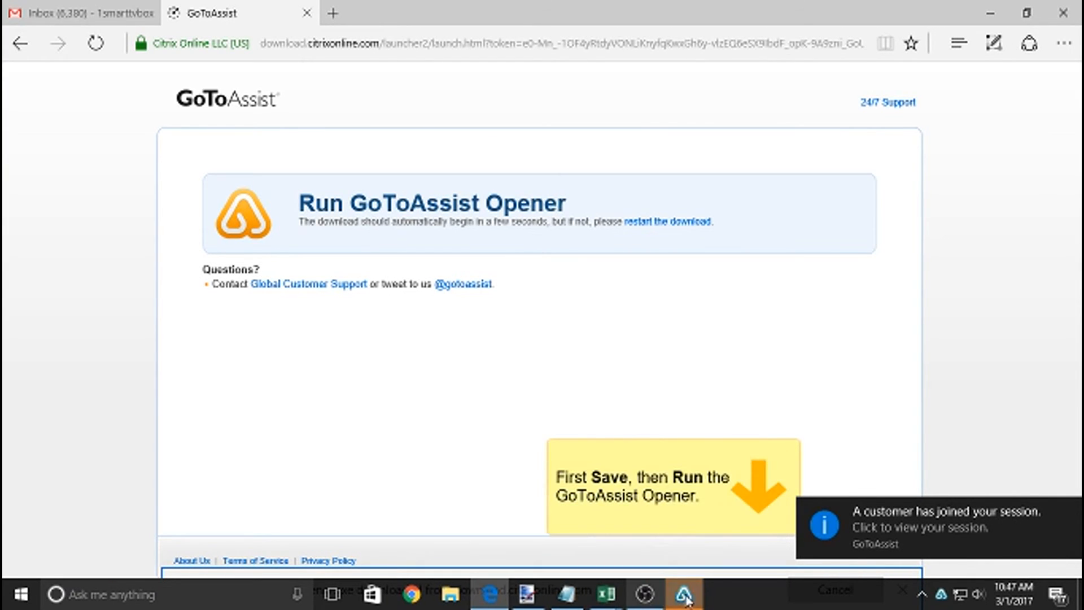
{"action": "left_click", "coordinate": [685, 593]}
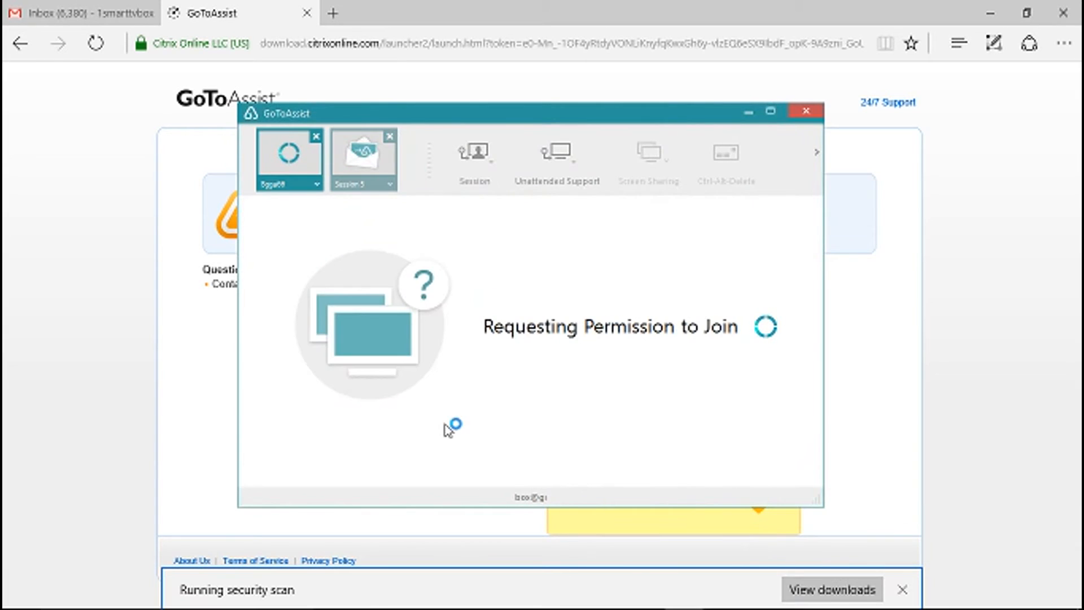
{"action": "mouse_move", "coordinate": [448, 429]}
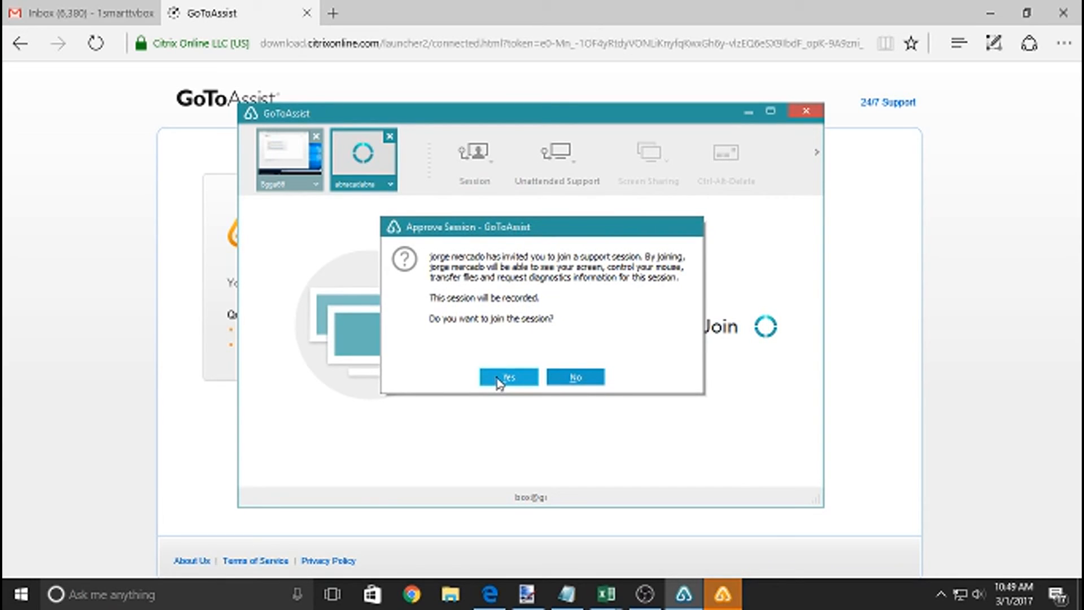
Approve the session so the customer's desktop appears under technician control
{"action": "left_click", "coordinate": [506, 378]}
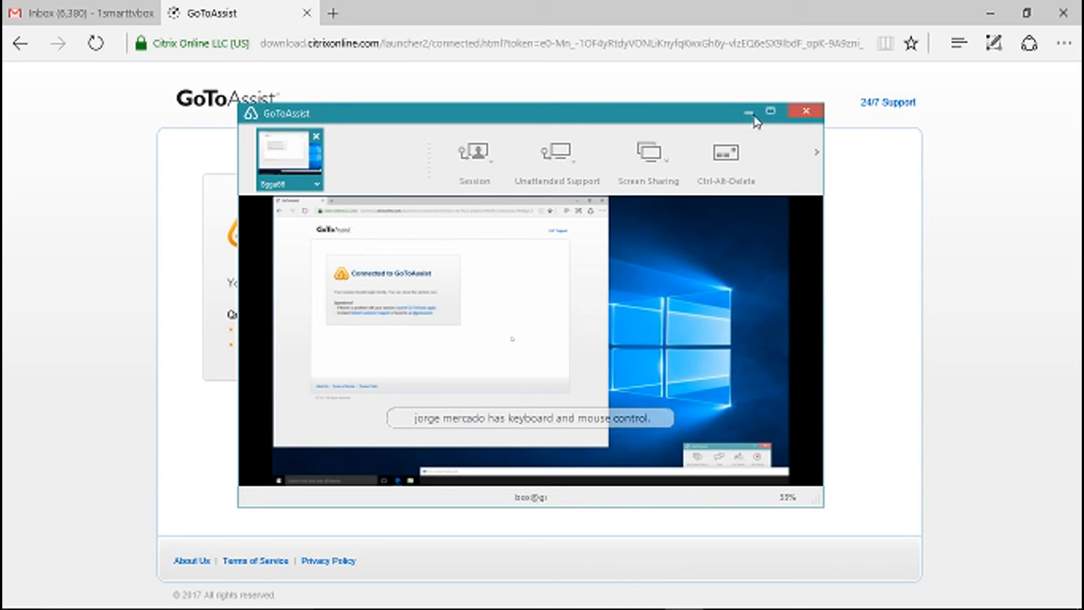
Maximize the session window so the customer's desktop fills the screen
{"action": "left_click", "coordinate": [769, 112]}
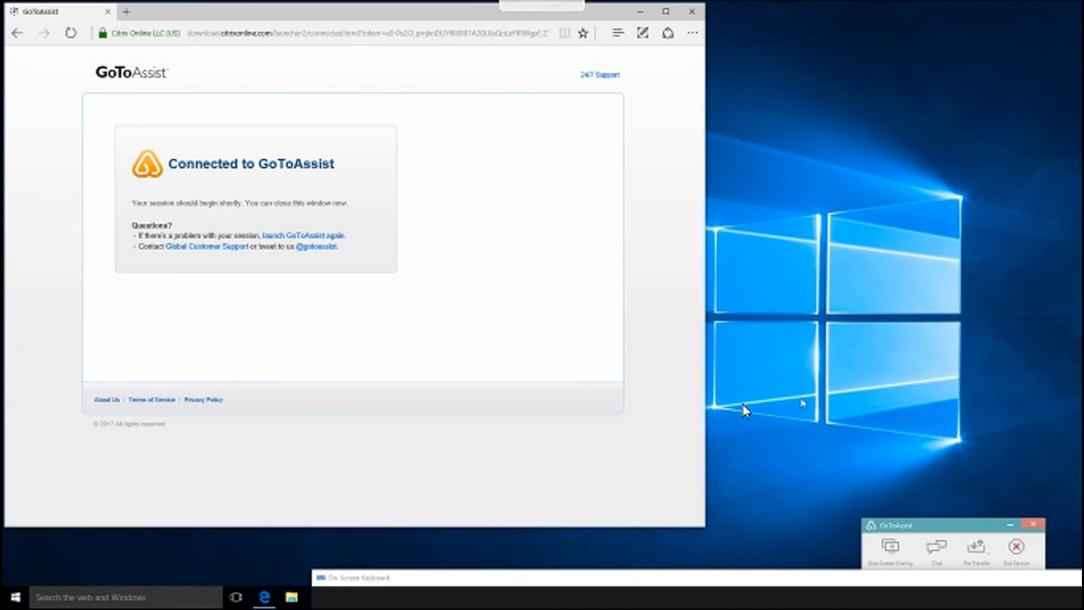
{"action": "mouse_move", "coordinate": [785, 300]}
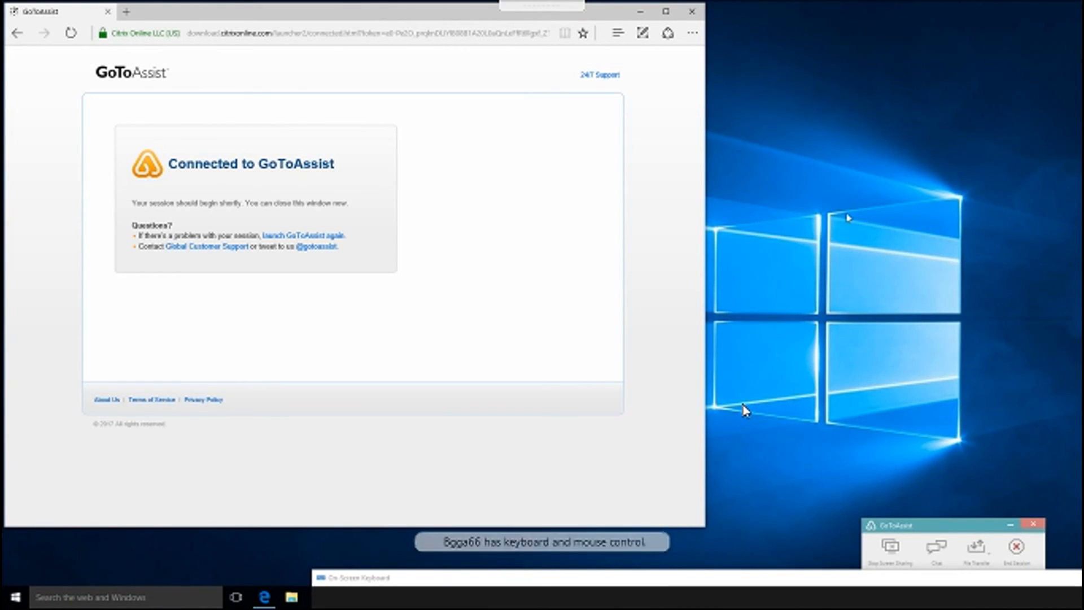
{"action": "mouse_move", "coordinate": [826, 232]}
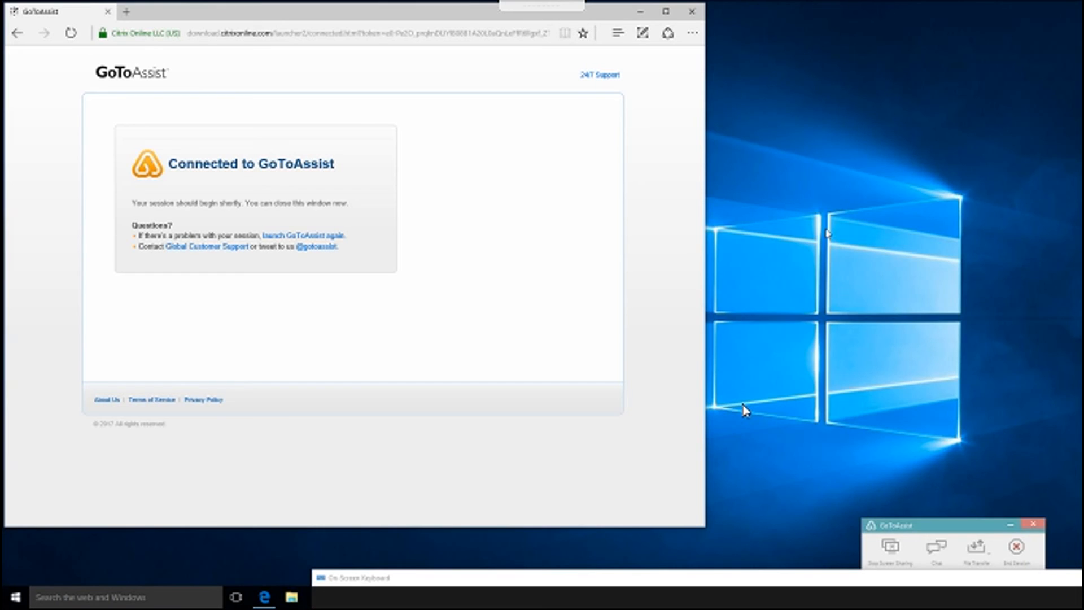
{"action": "mouse_move", "coordinate": [805, 212]}
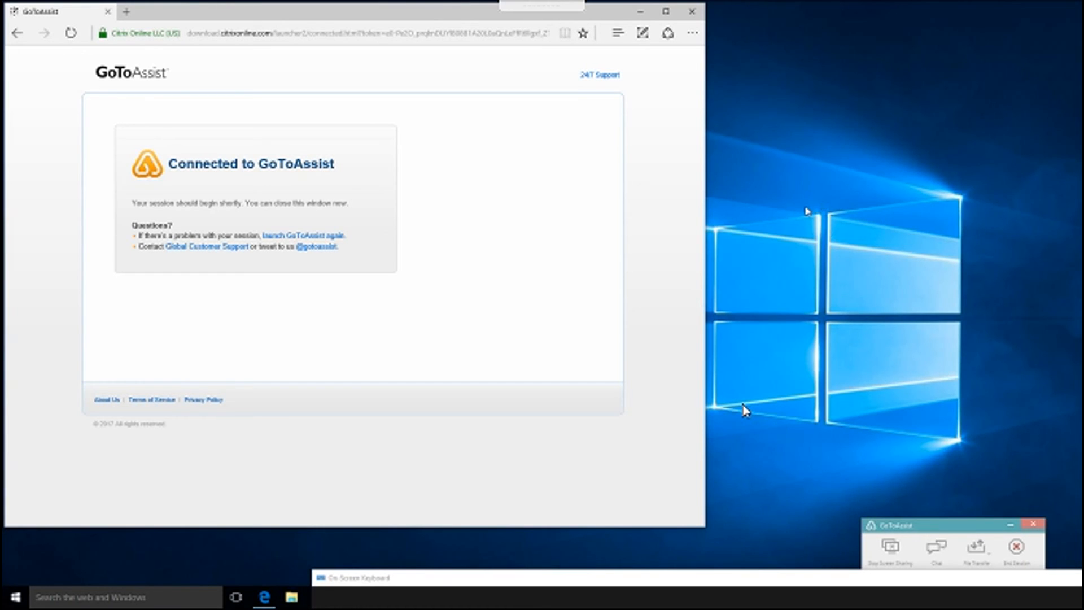
{"action": "mouse_move", "coordinate": [1035, 97]}
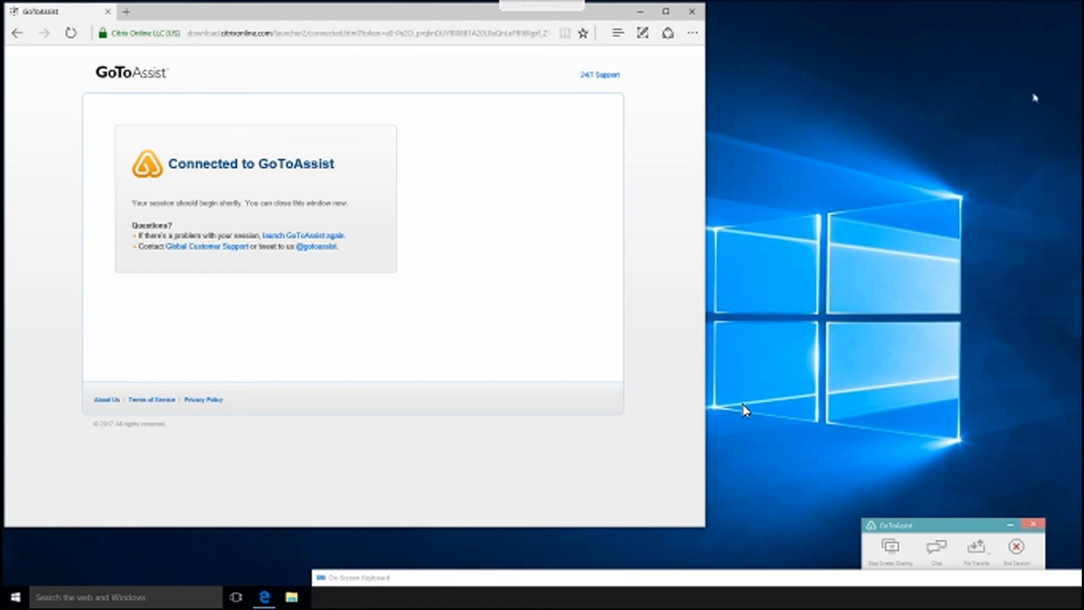